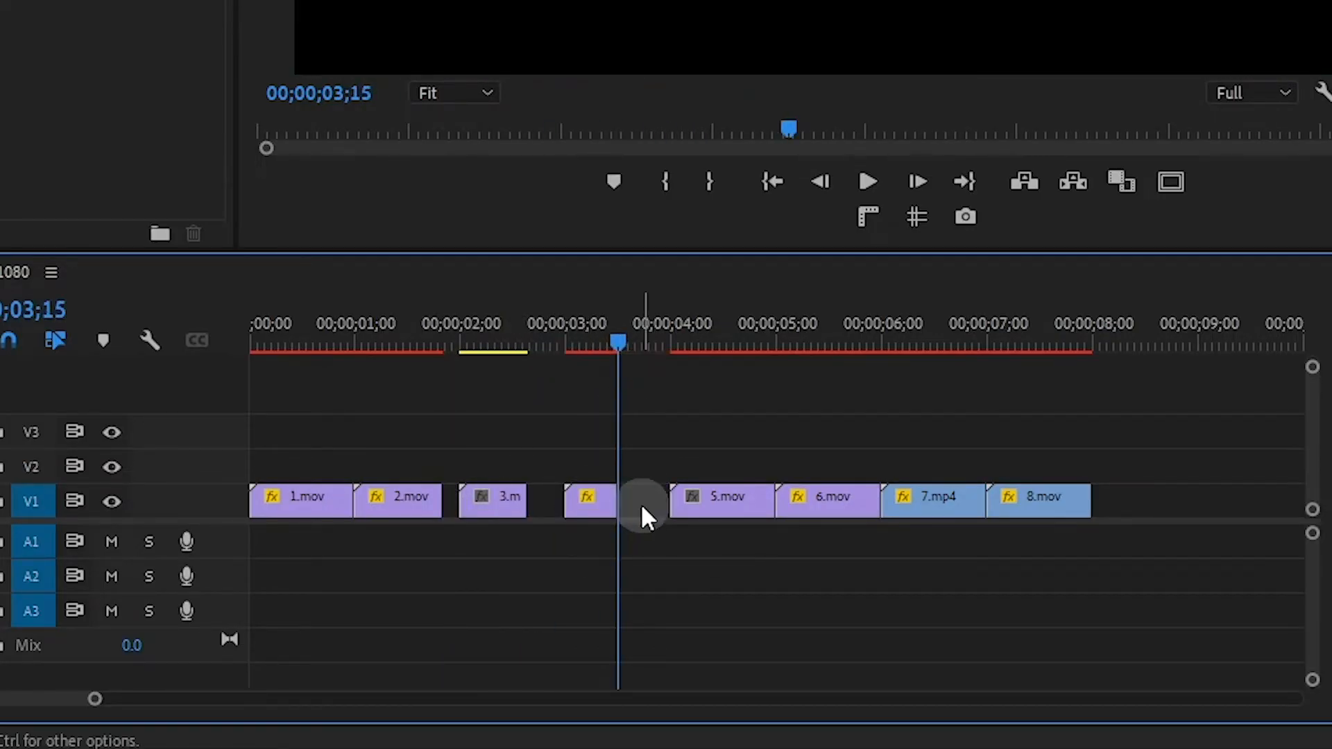
Shorten a clip on V1 so it plays only briefly, leaving a gap after it.
{"action": "left_click", "coordinate": [729, 348]}
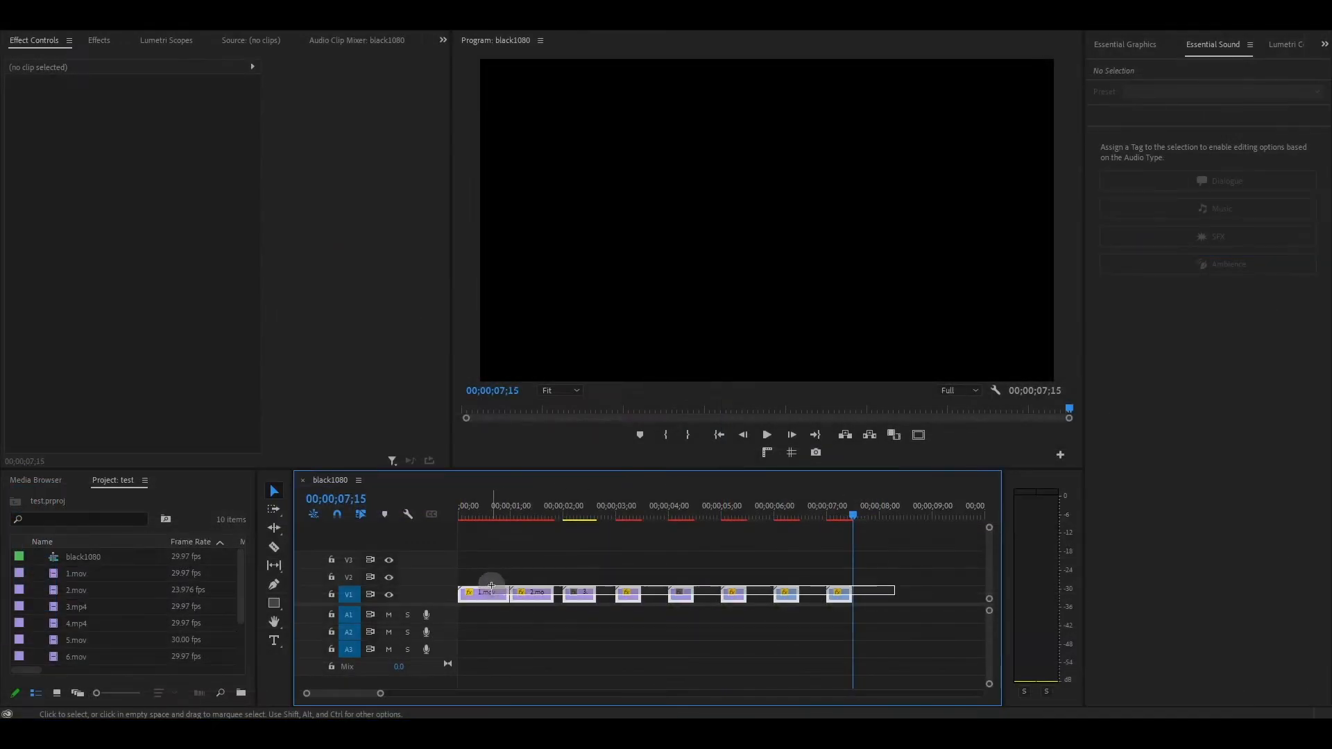
Close the gaps between the clips and bring up the Transform video effect.
{"action": "left_click", "coordinate": [99, 40]}
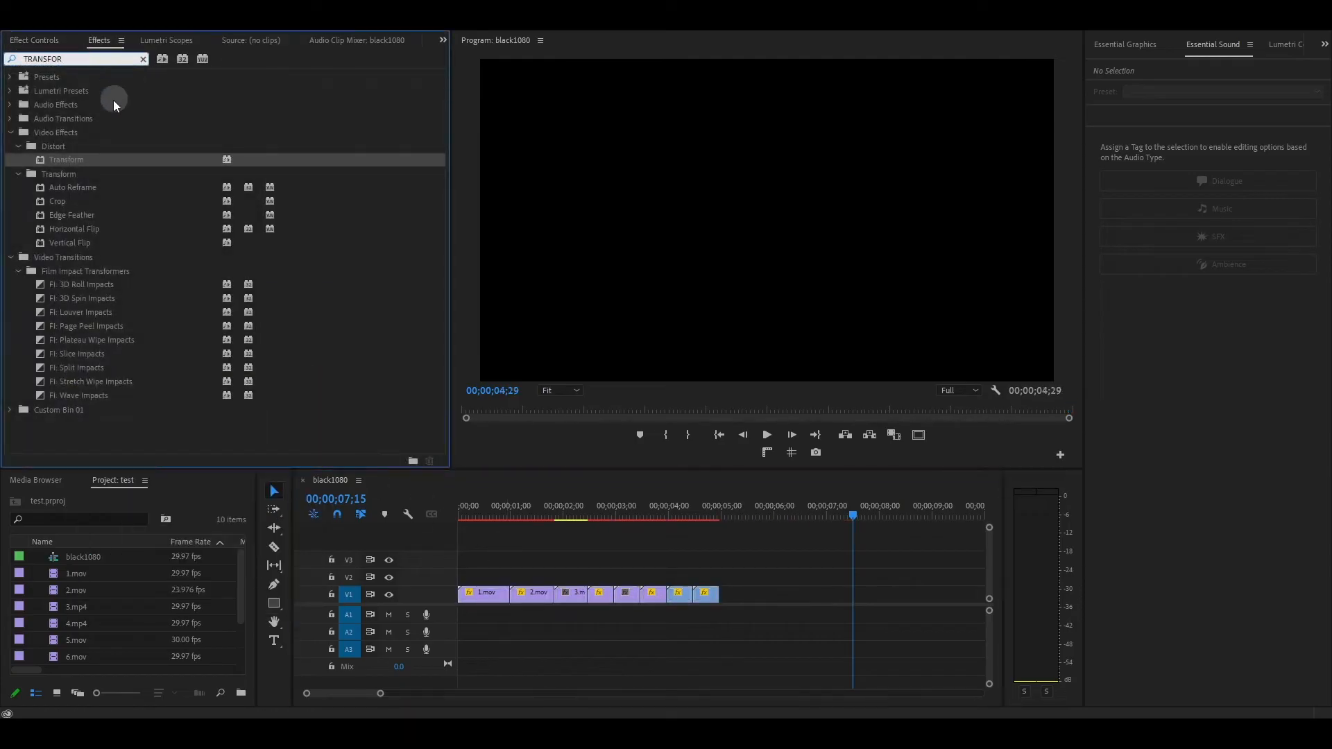
{"action": "left_click", "coordinate": [484, 592]}
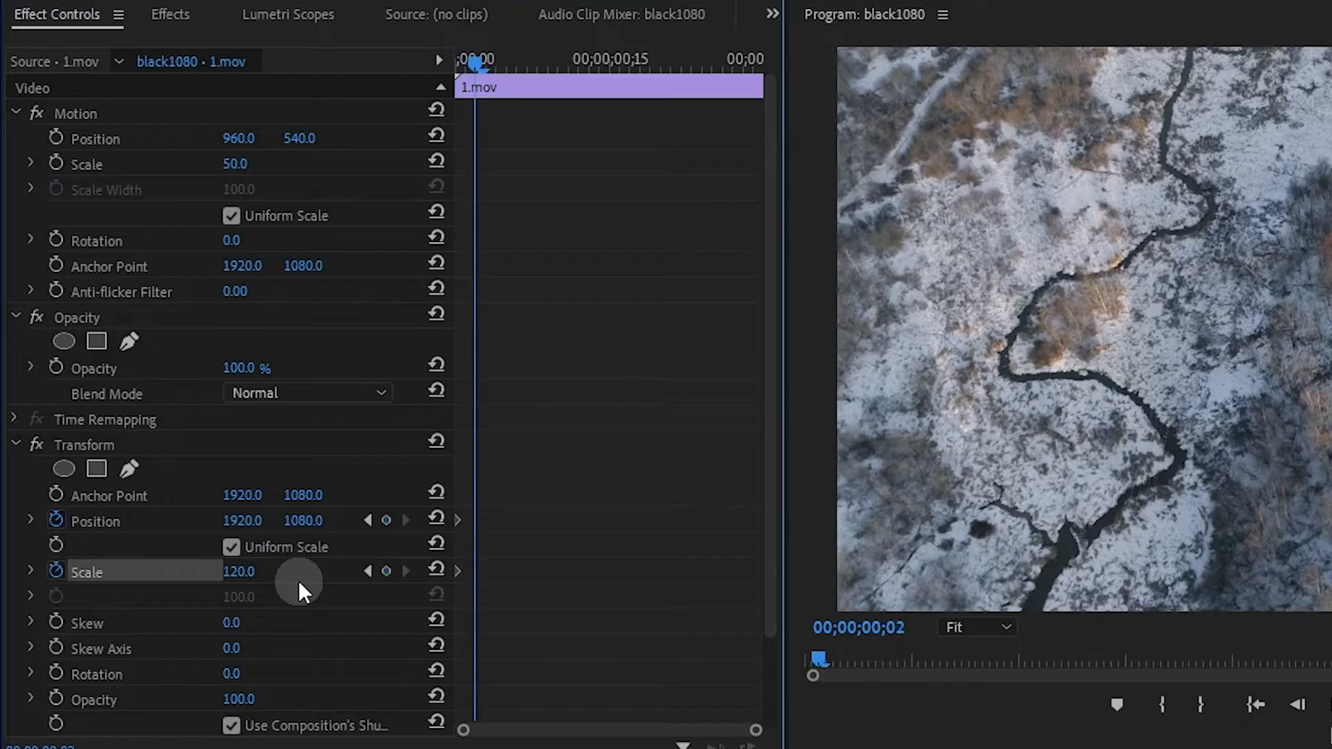
A few frames into 1.mov, add a Transform Position keyframe and edit its position value.
{"action": "left_click", "coordinate": [387, 519]}
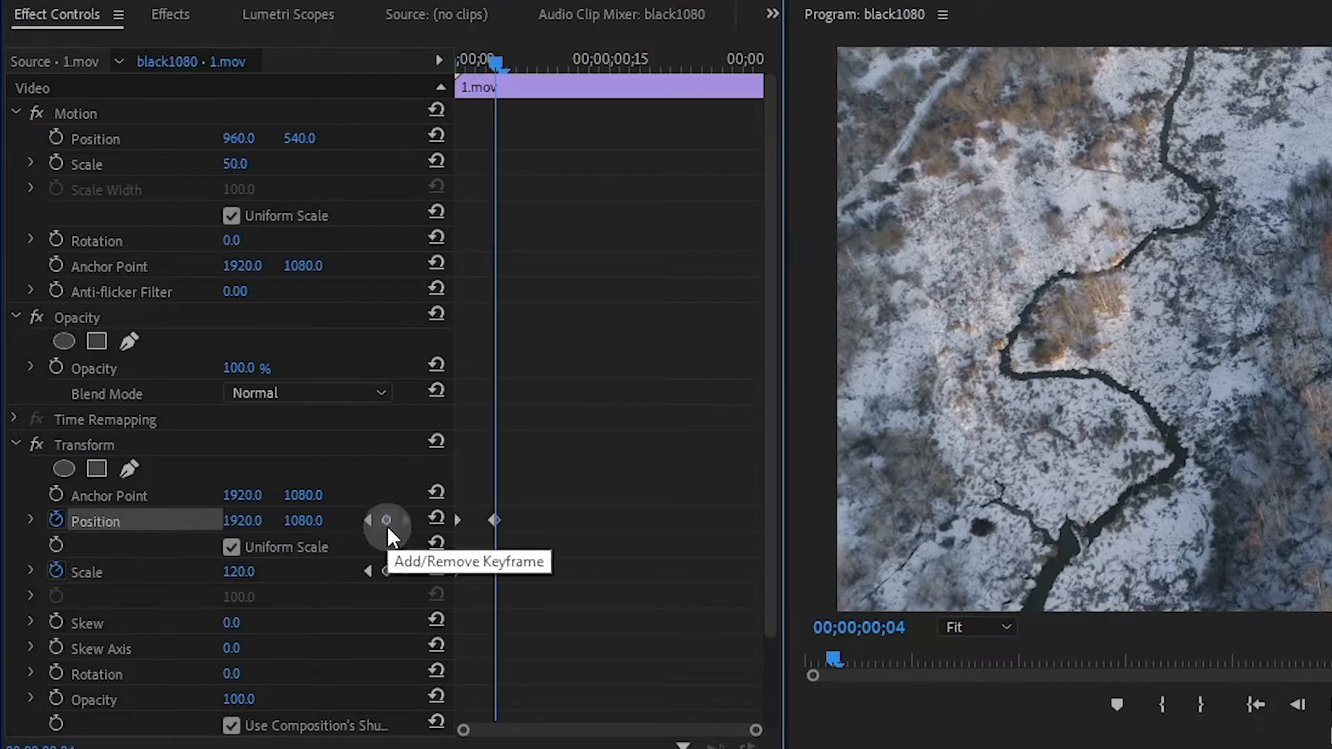
{"action": "left_click", "coordinate": [387, 570]}
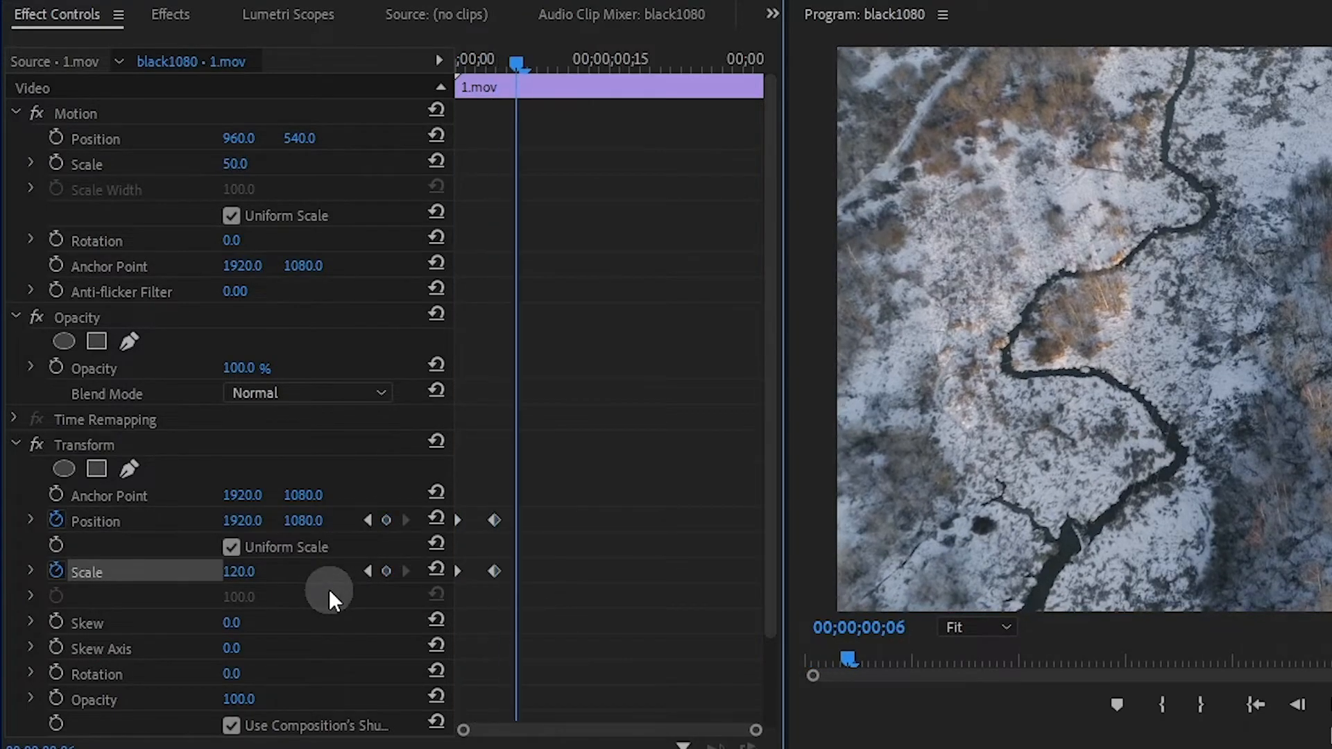
{"action": "double_click", "coordinate": [239, 570]}
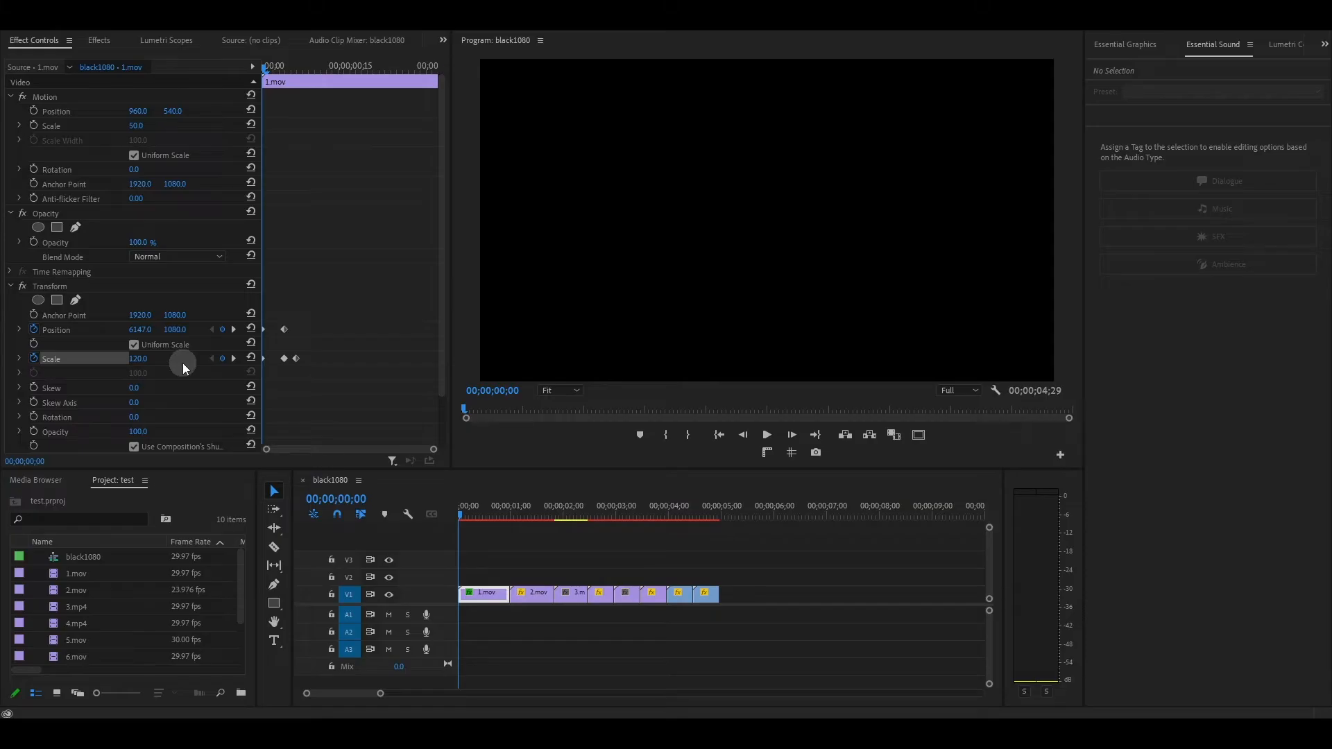
Disable the composition shutter angle for 360° blur, give the keyframes Bezier easing, and copy the Transform effect.
{"action": "scroll", "scroll_direction": "down", "scroll_amount": 3}
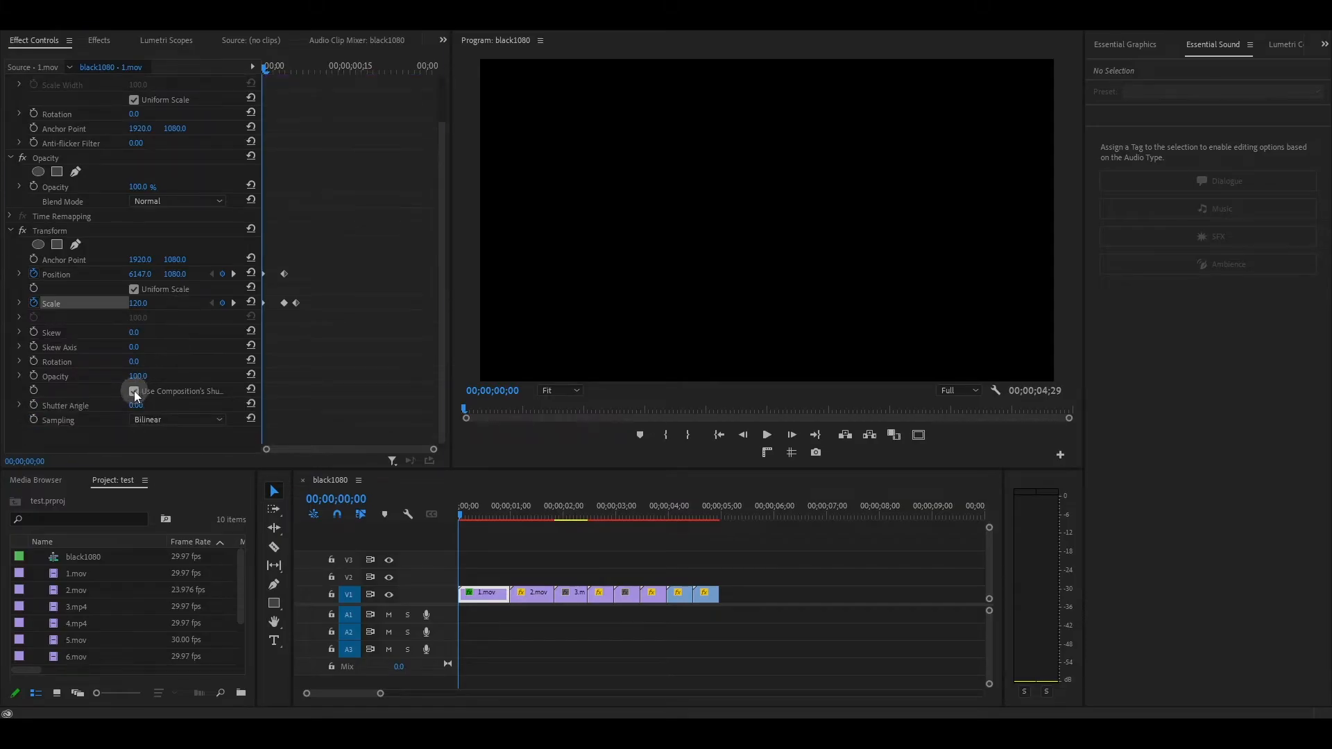
{"action": "left_click", "coordinate": [134, 392]}
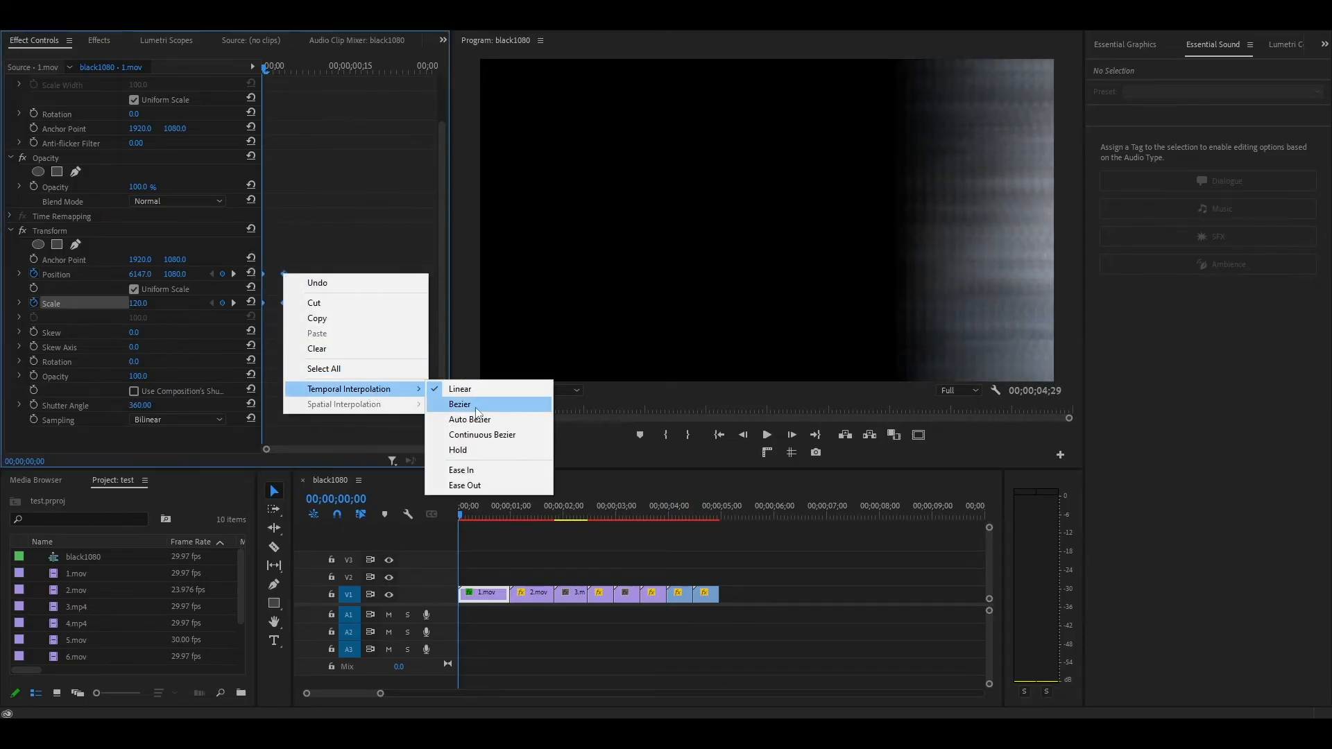
{"action": "left_click", "coordinate": [459, 404]}
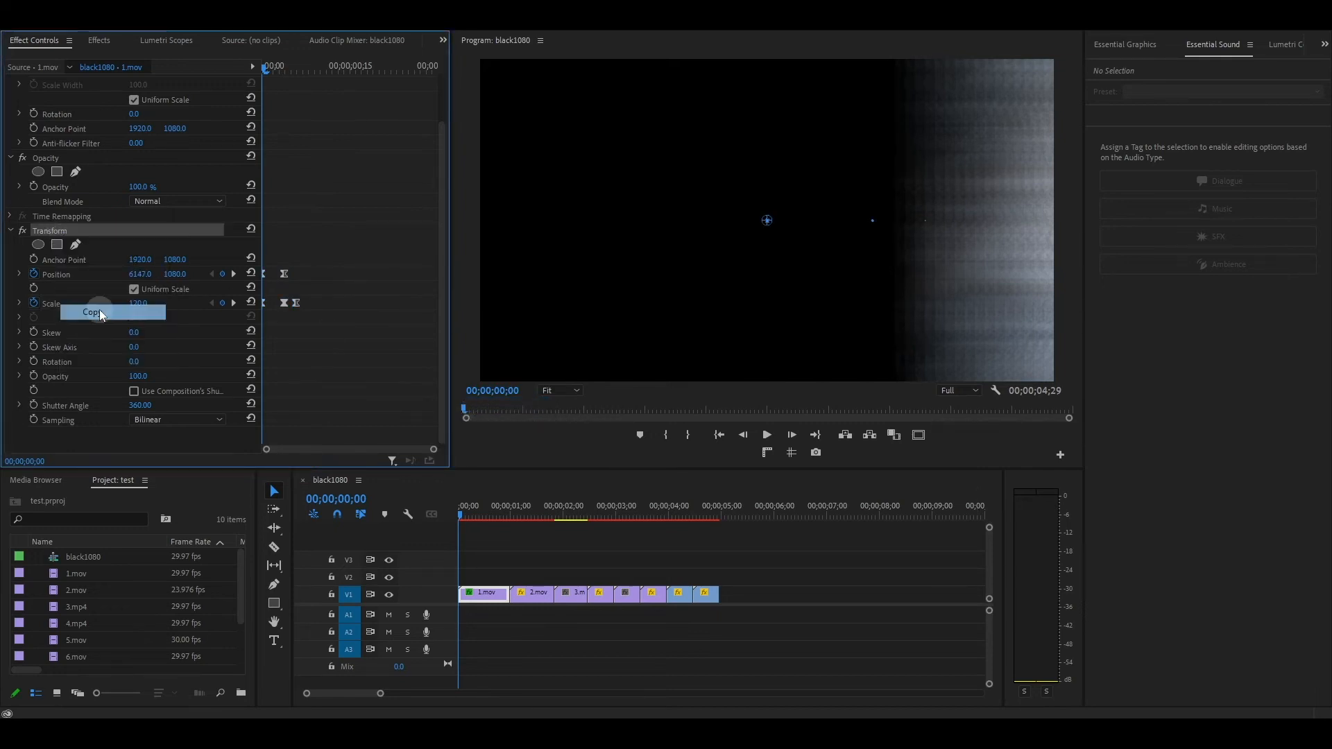
{"action": "left_click", "coordinate": [532, 592]}
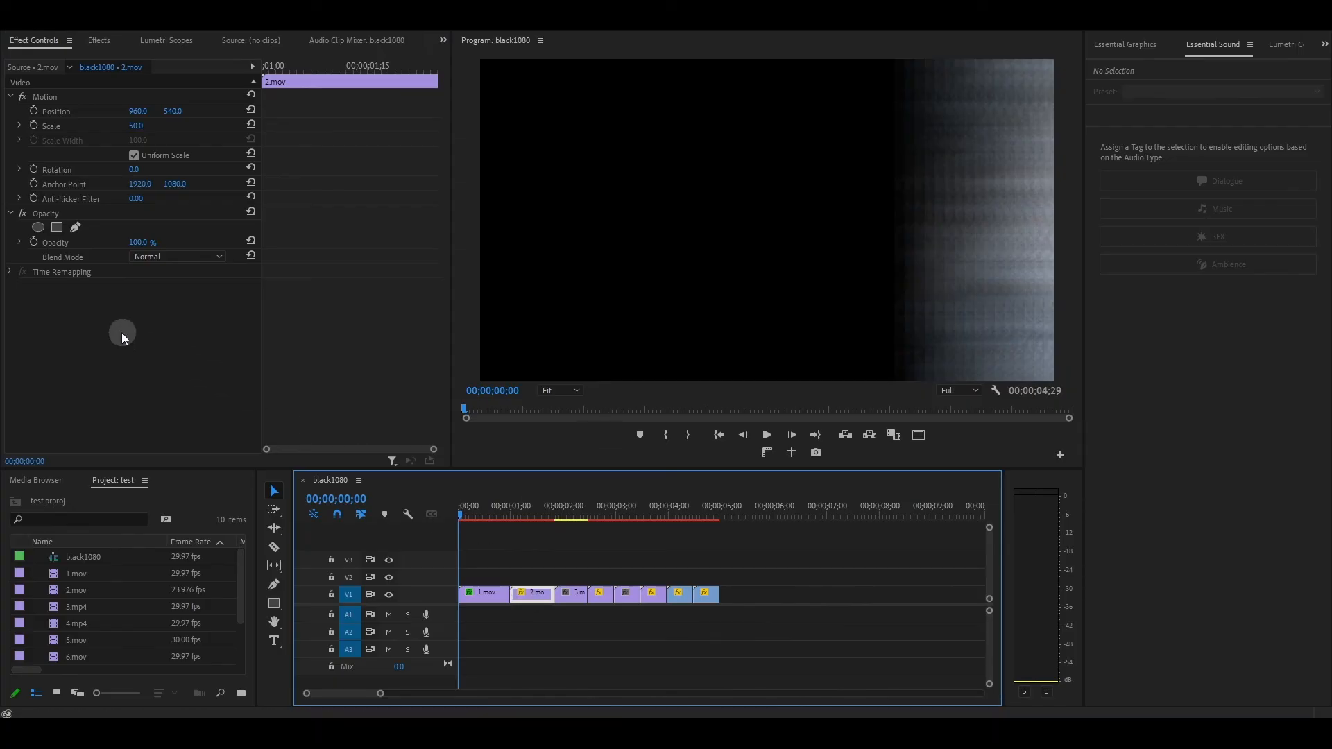